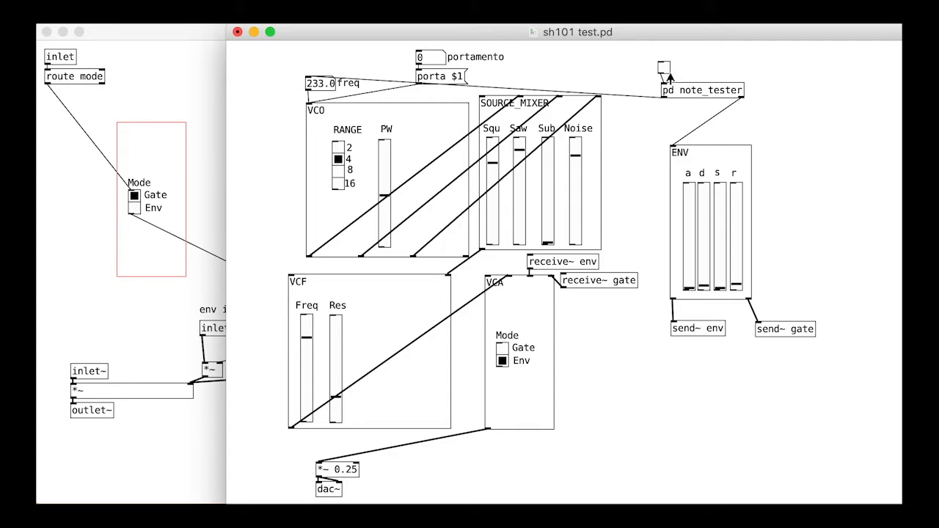
mouse_move(542, 315)
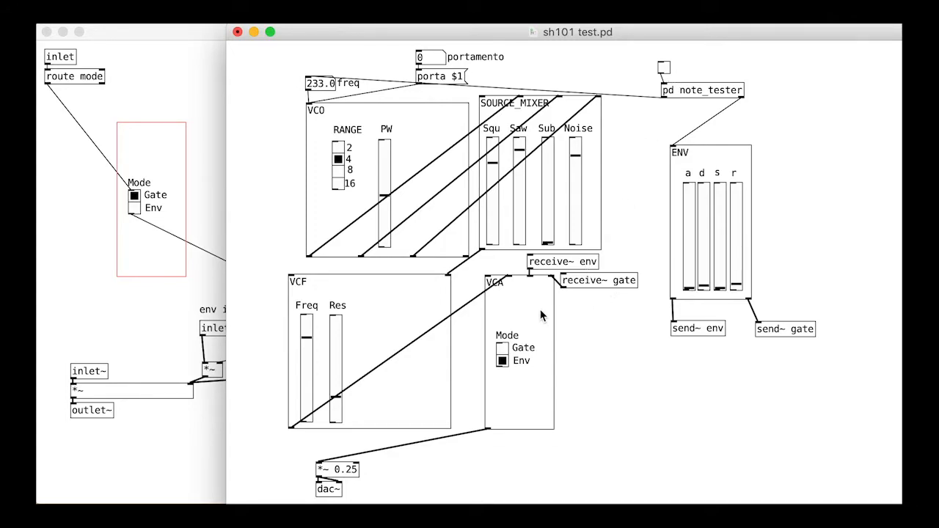
mouse_move(370, 332)
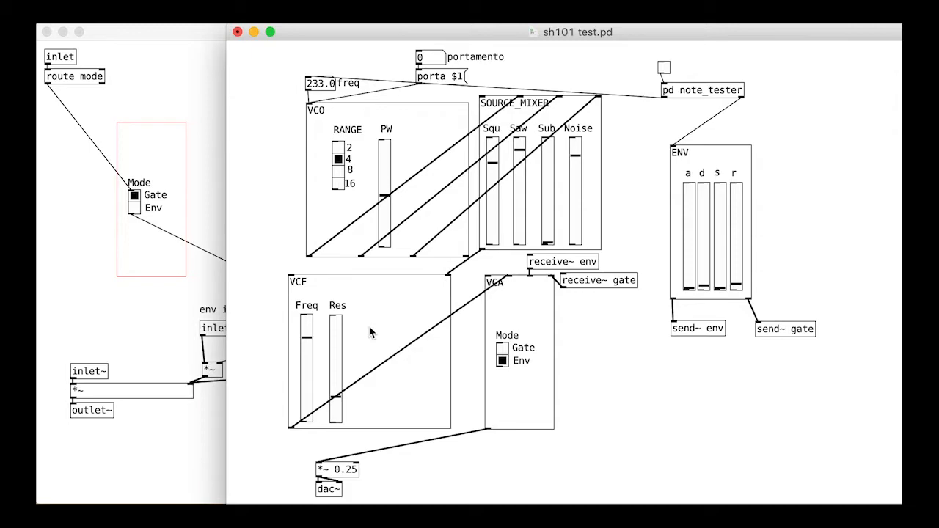
Step: Inside the VCF subpatch, add a pack f 100 into line~ chain fed by the Freq slider
right_click(370, 332)
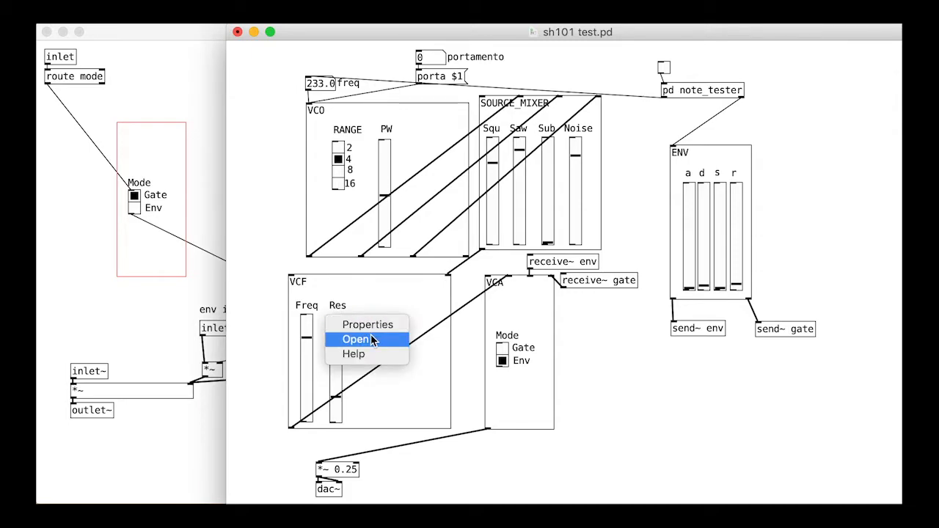
click(355, 339)
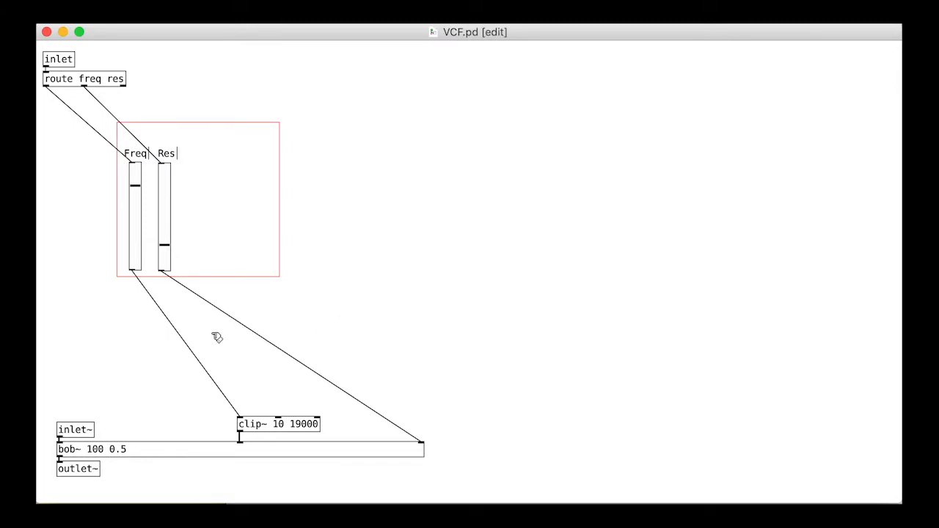
text(pack f)
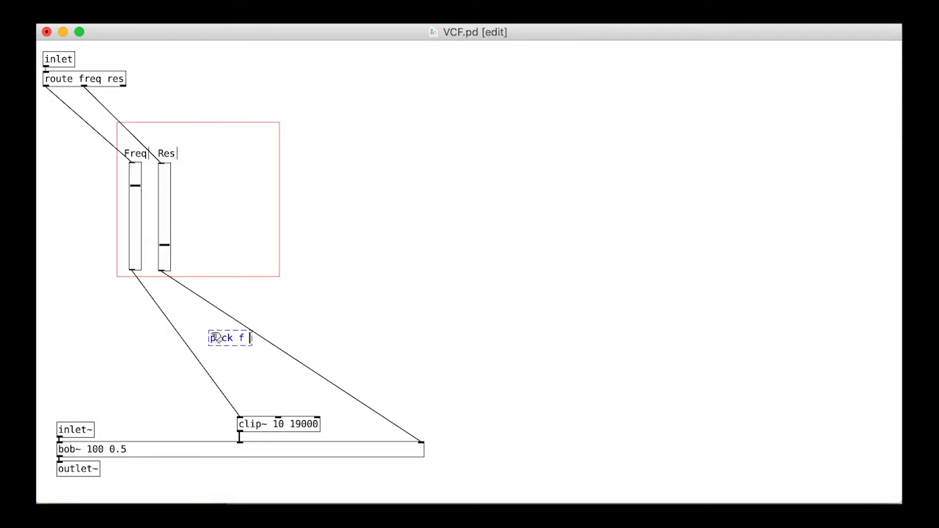
text(100)
text(line~)
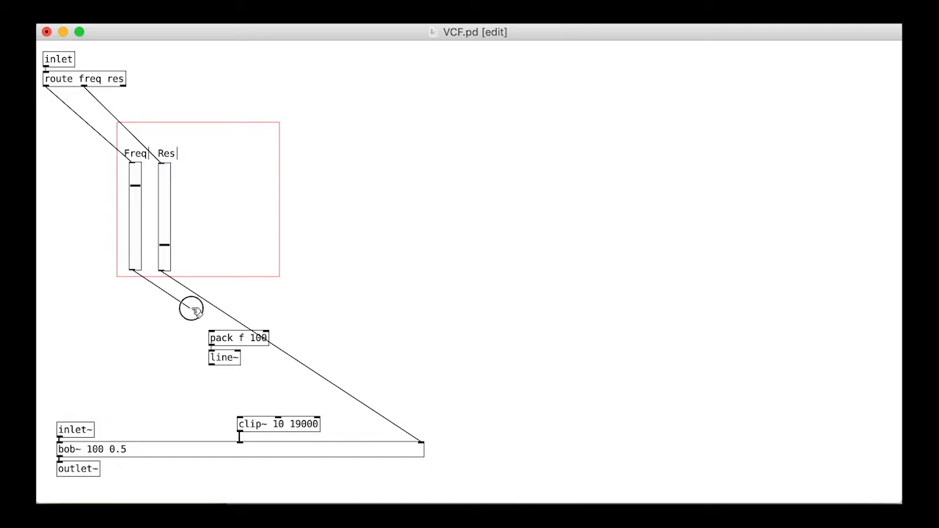
drag(237, 346, 174, 331)
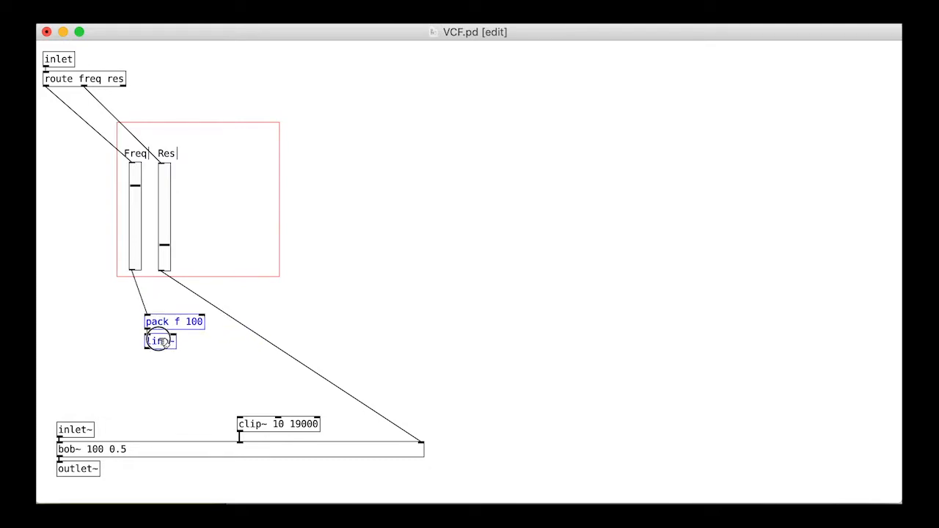
drag(160, 340, 122, 314)
text(+)
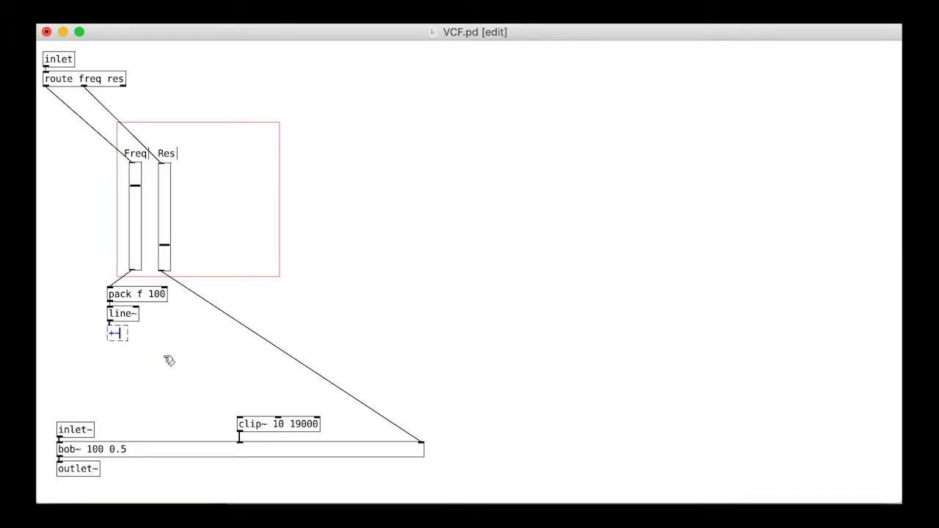
mouse_move(118, 335)
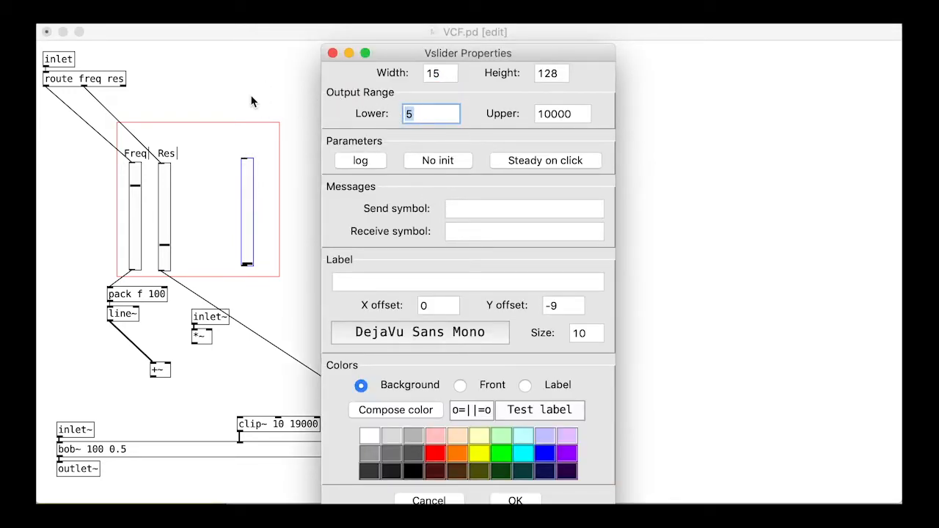
Step: Set the new slider's upper output limit to 48 in its Properties
click(562, 115)
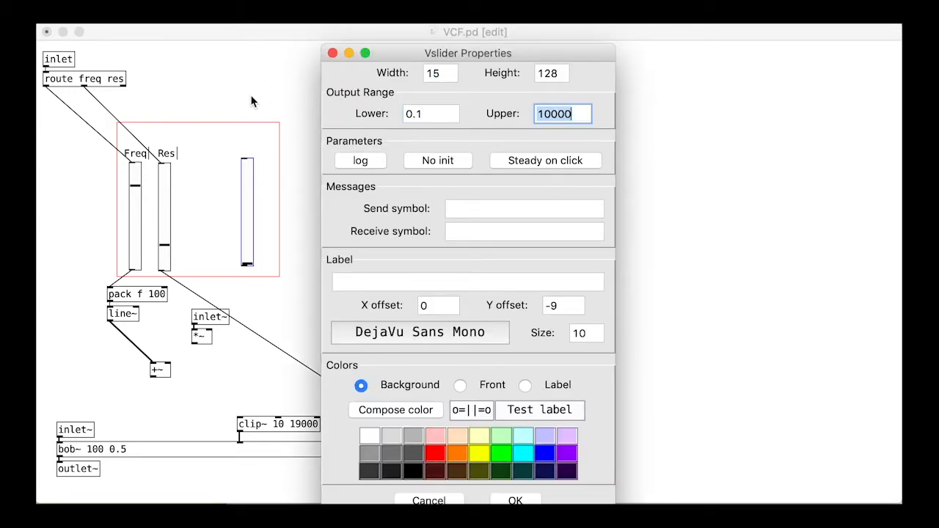
text(48)
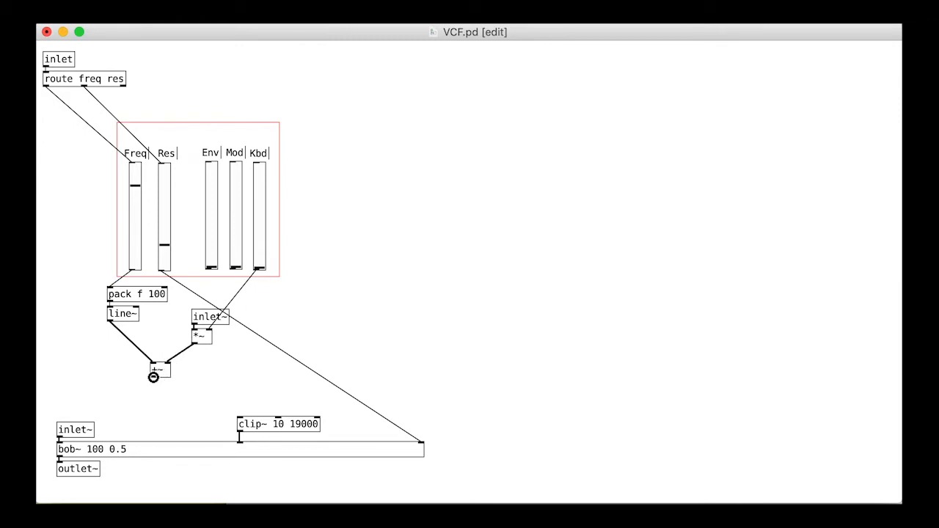
Step: Wire the +~ sum into clip~ 10 19000 and label the signal inlet with a 'freq in' comment
drag(154, 379, 242, 422)
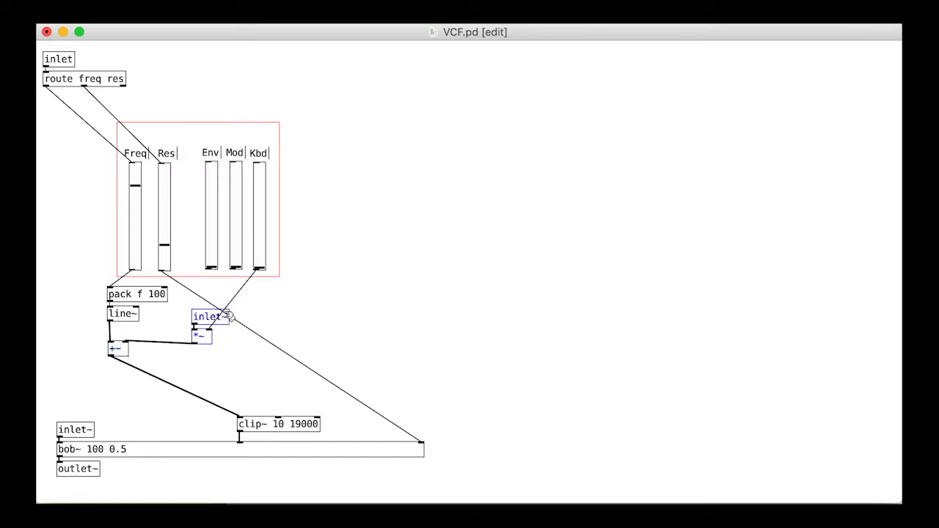
click(253, 316)
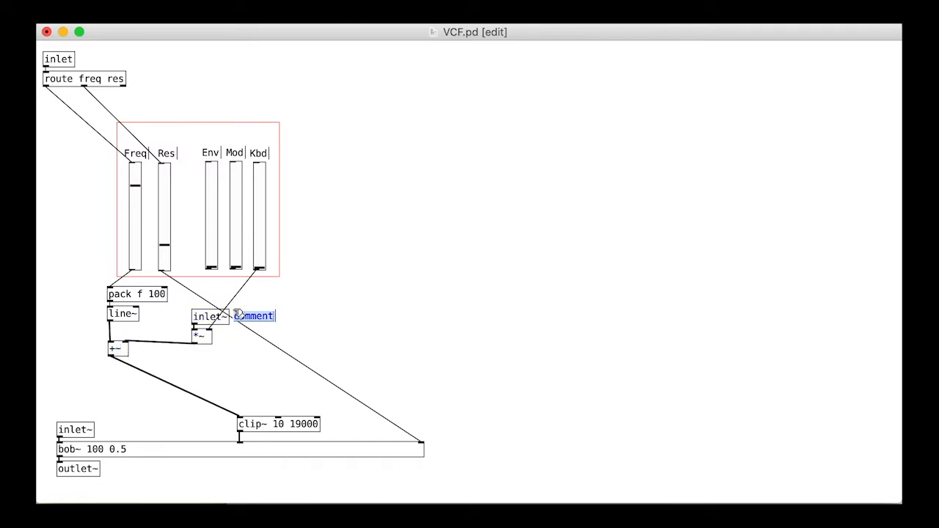
text(freq in)
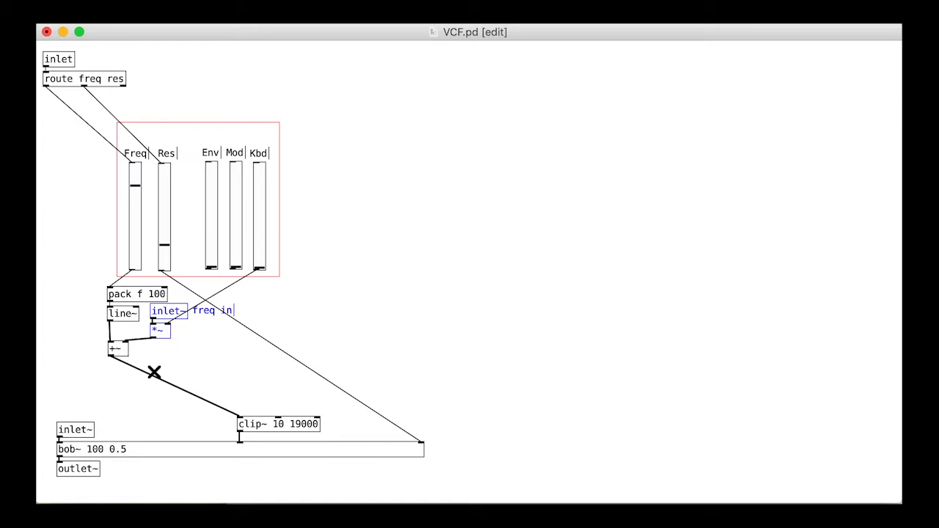
mouse_move(159, 376)
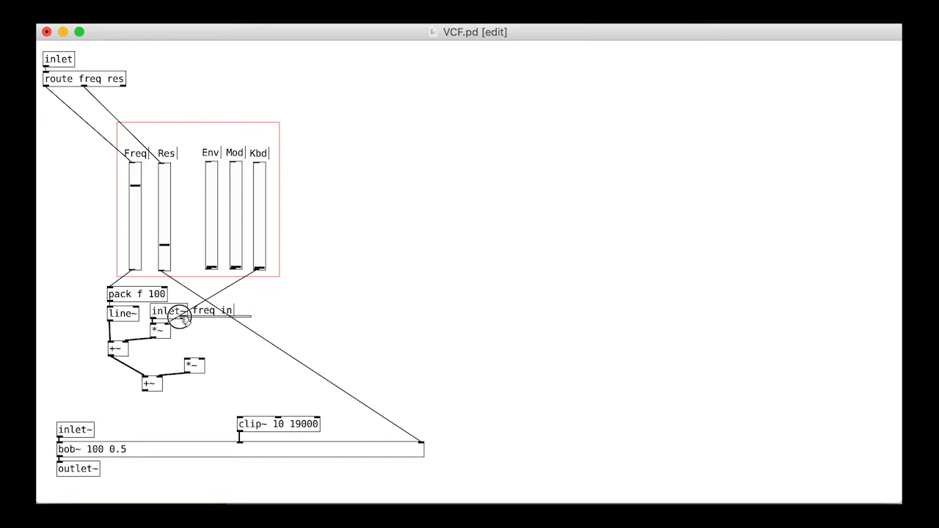
Step: Add an 'env in' signal inlet into the filter frequency mix, commented 'steeper'
drag(179, 311, 213, 336)
text(e)
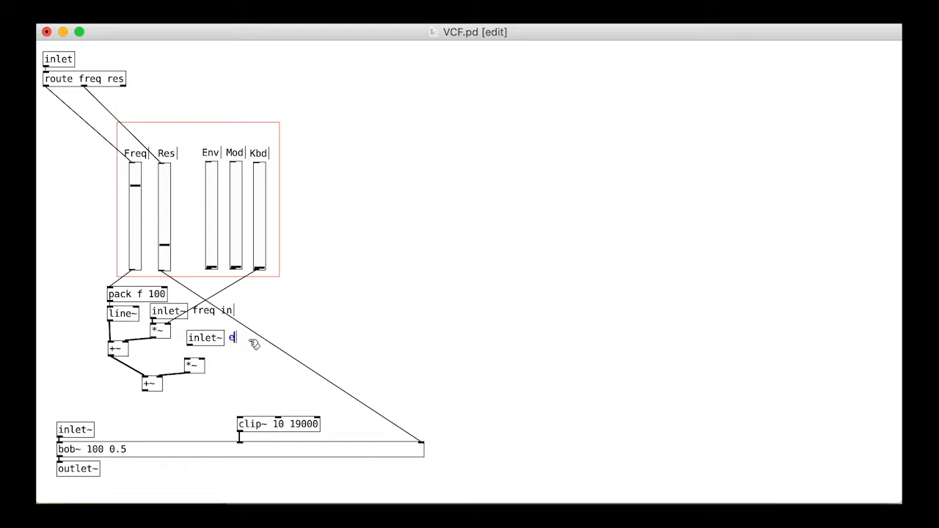
text(nv in)
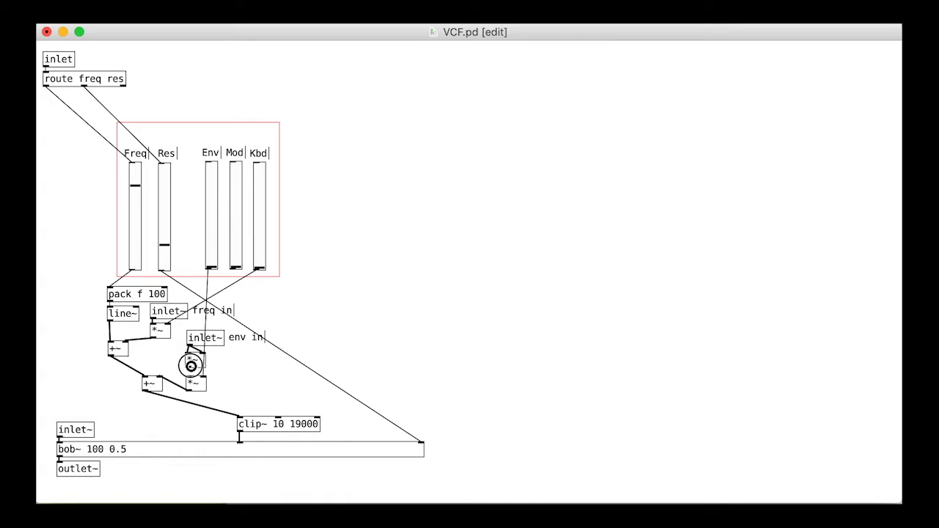
text(steeper)
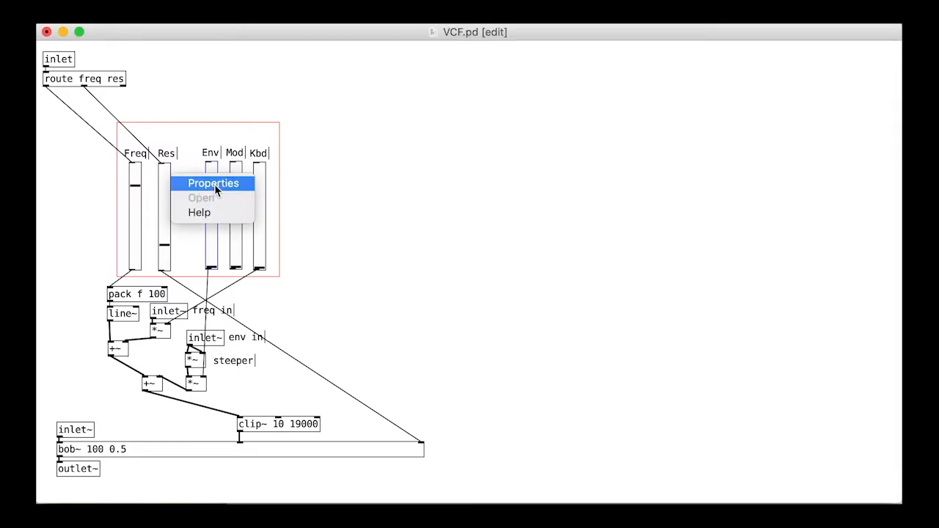
Step: Set the Env slider's lower range value to 1 in its Properties
click(213, 182)
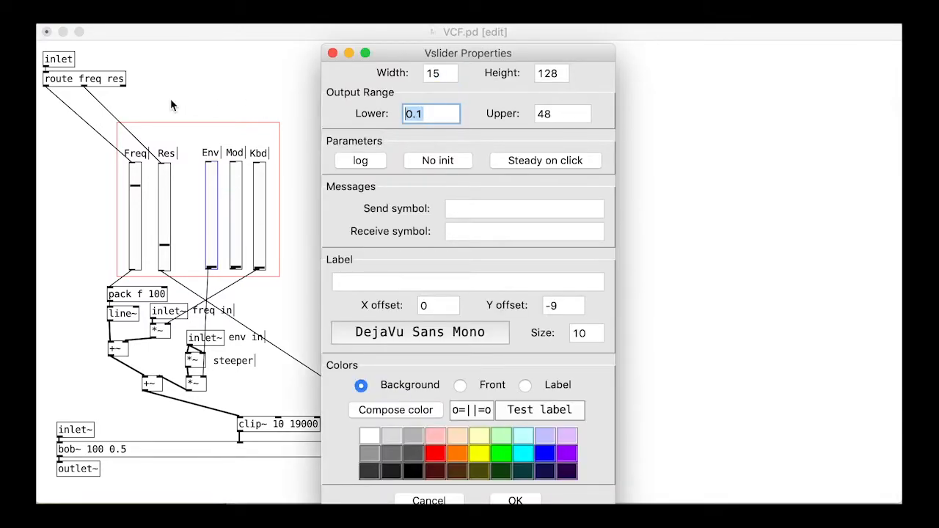
text(10)
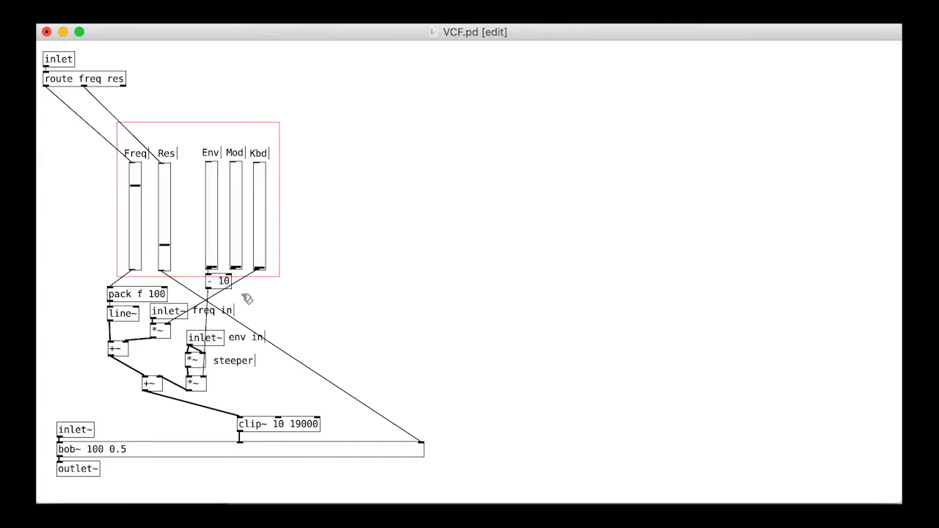
mouse_move(370, 246)
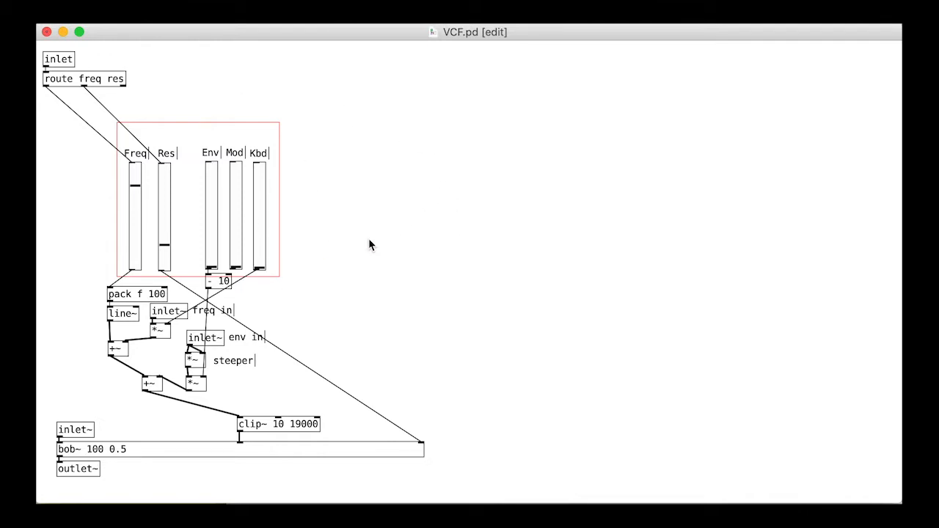
mouse_move(340, 263)
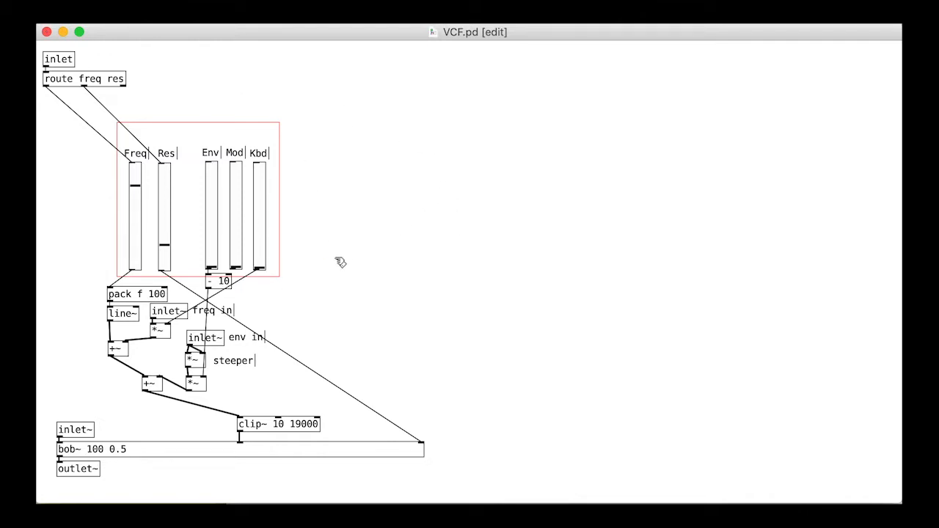
mouse_move(897, 501)
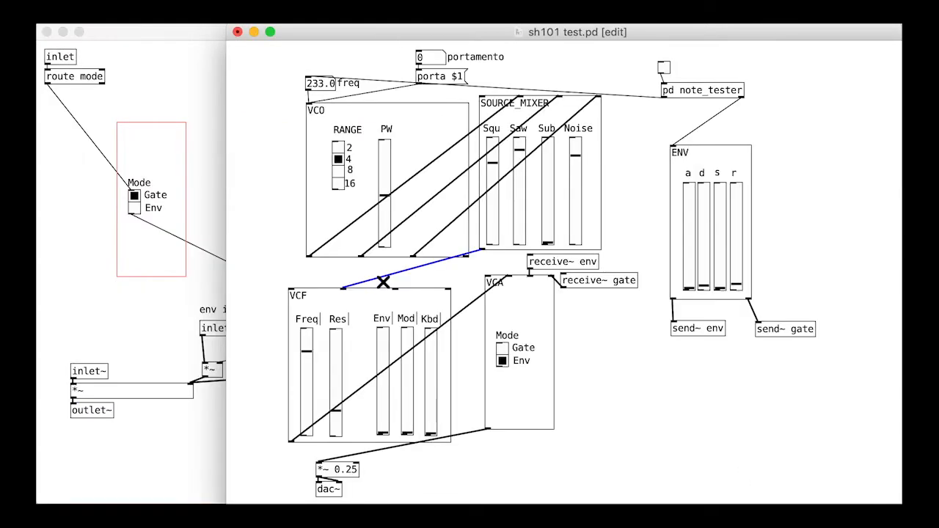
mouse_move(405, 294)
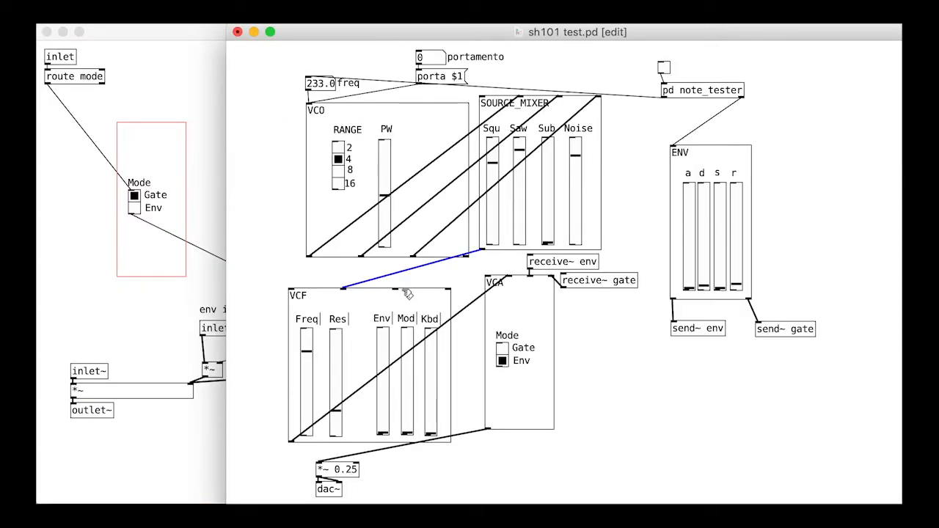
mouse_move(411, 293)
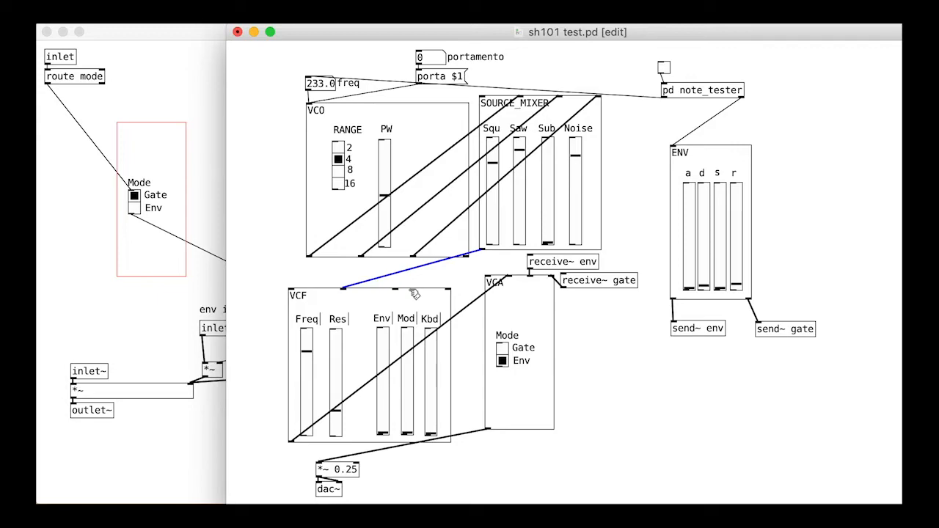
mouse_move(404, 291)
text(s~ env)
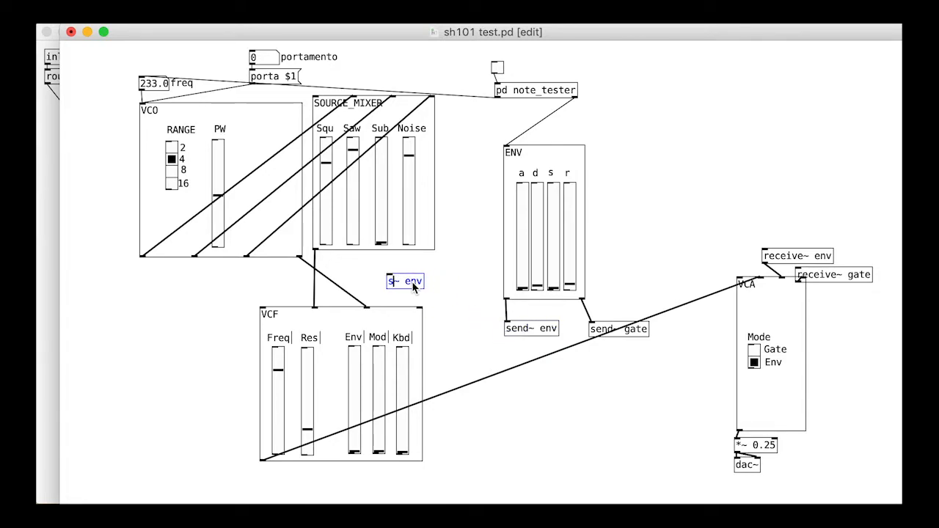
Step: Create a receive~ env object for the VCF and place a copy beside the VCO's PW slider
text(receive~ env)
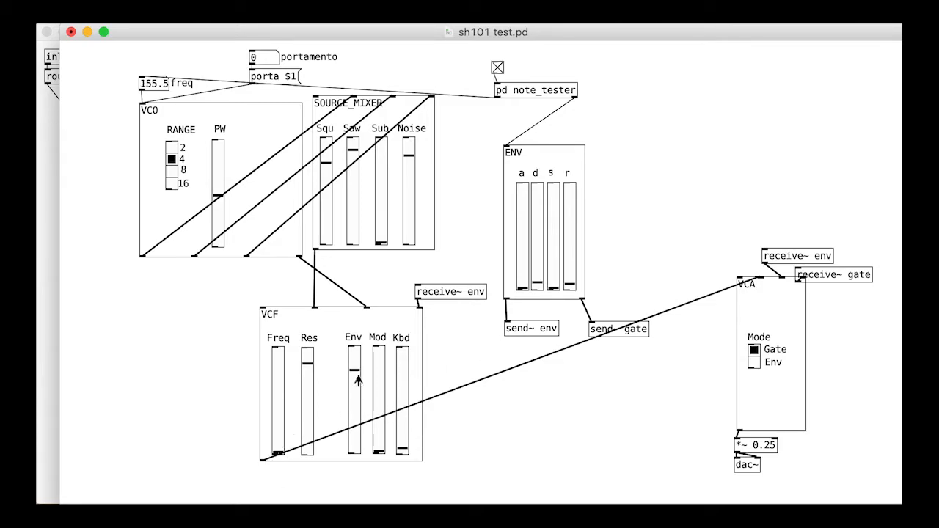
drag(358, 381, 358, 359)
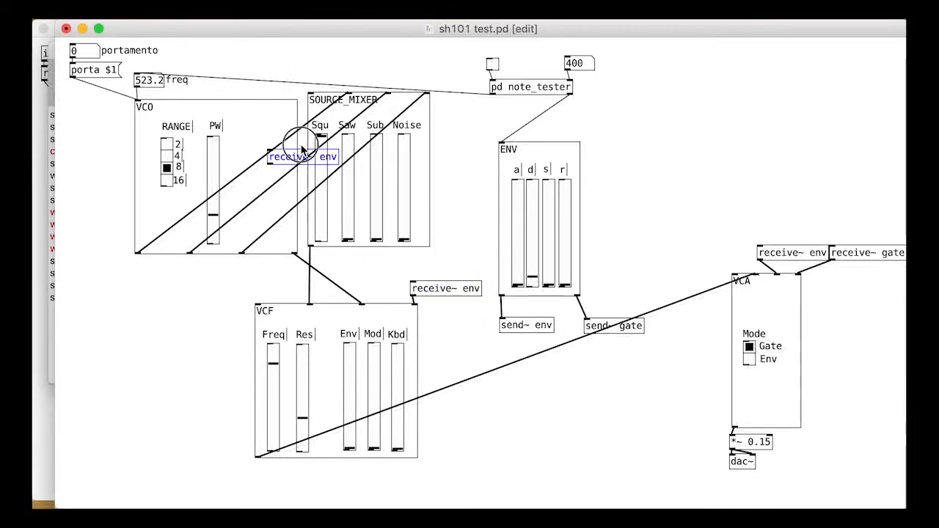
Step: Inside the VCO subpatch, make the PWM selector a three-cell radio labelled LFO, Man, Env
right_click(302, 156)
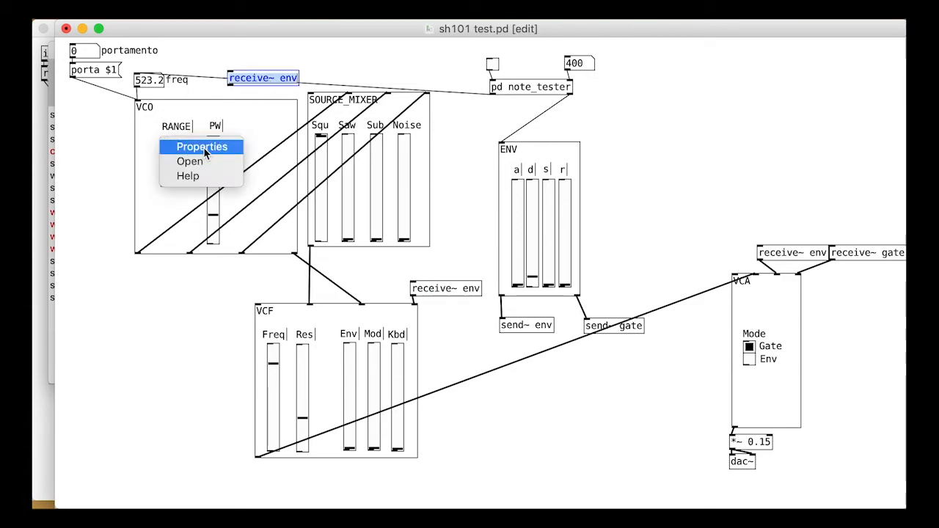
click(189, 160)
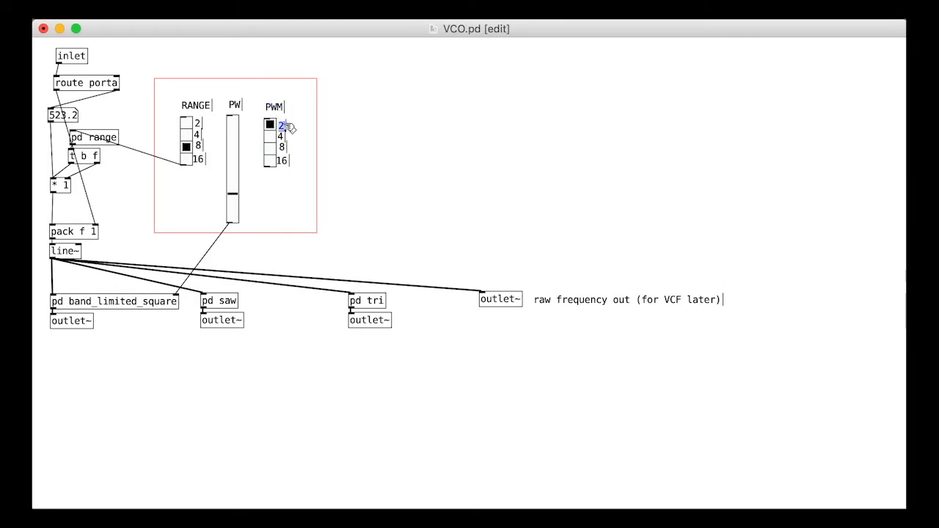
text(LFO)
text(3)
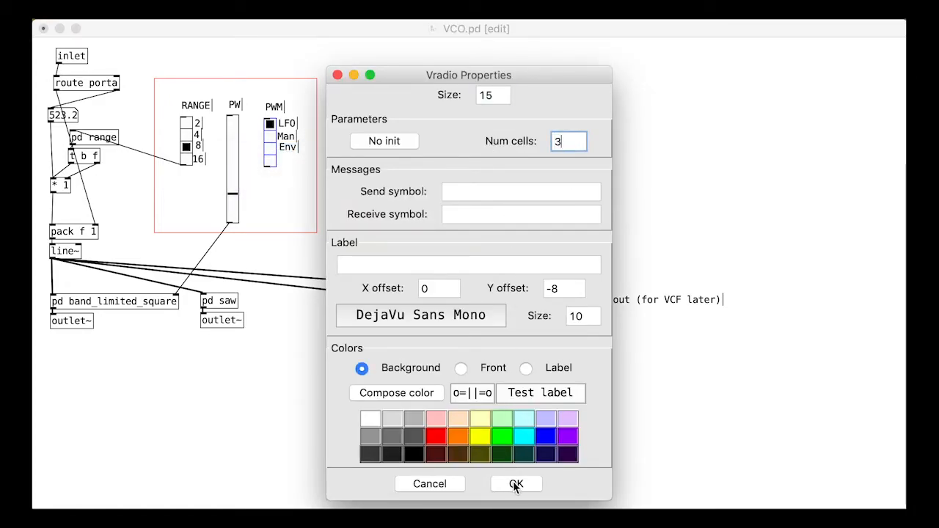
click(516, 484)
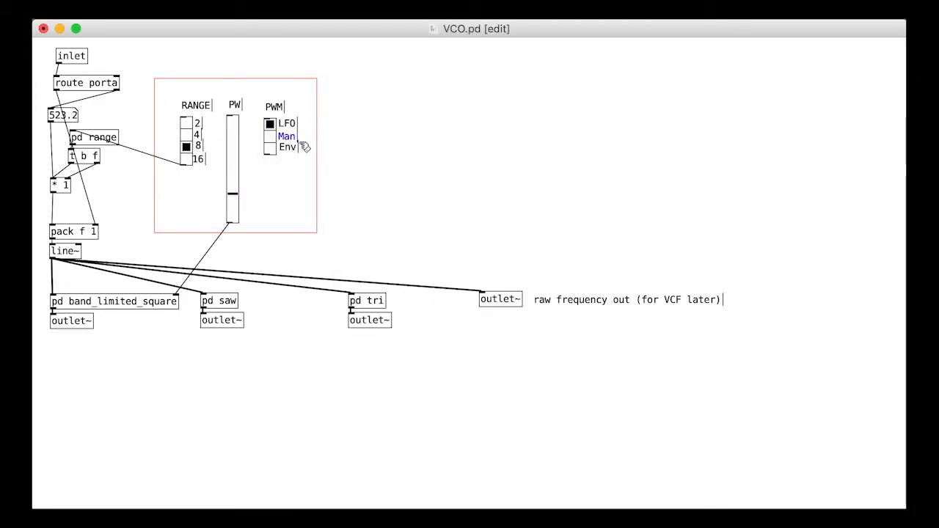
click(288, 149)
text(Mod ()
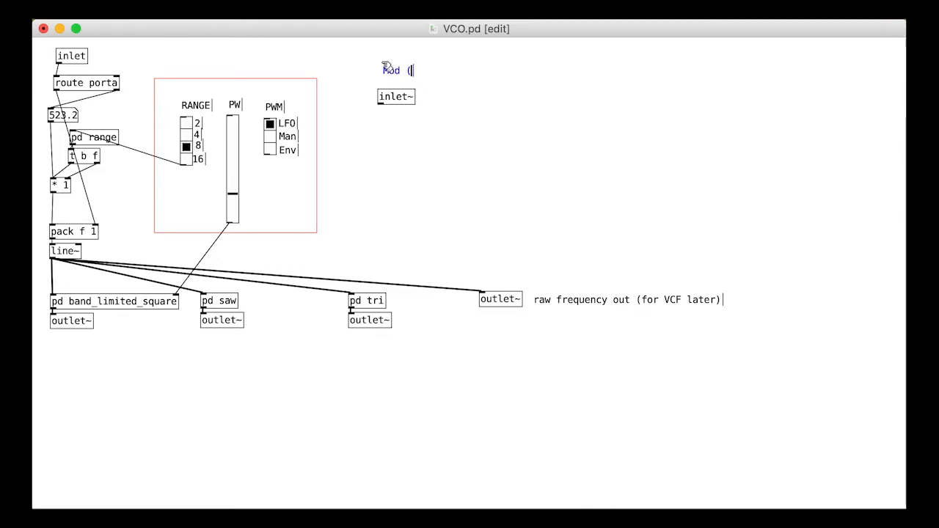
Step: Add signal inlets commented 'Mod (coming soon)' and 'Env' to the VCO patch
text(coming soon_)
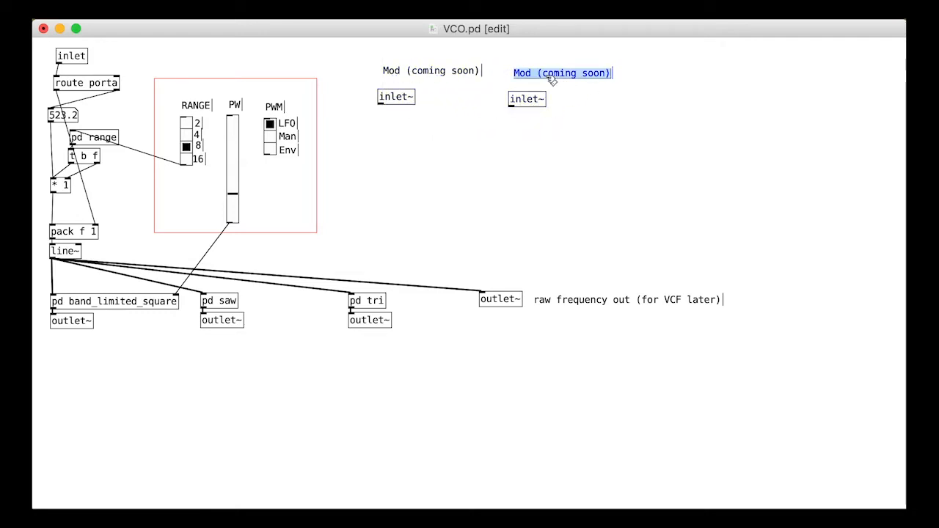
text(Env)
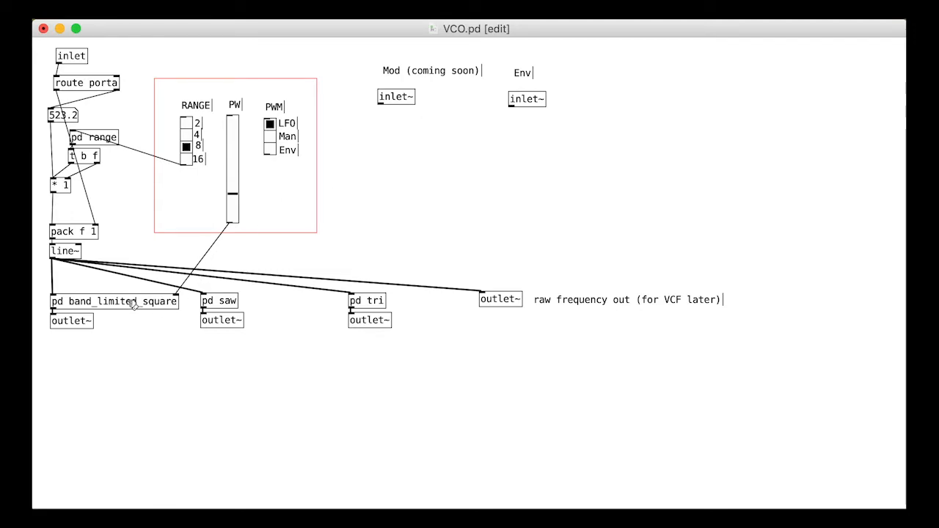
double_click(114, 301)
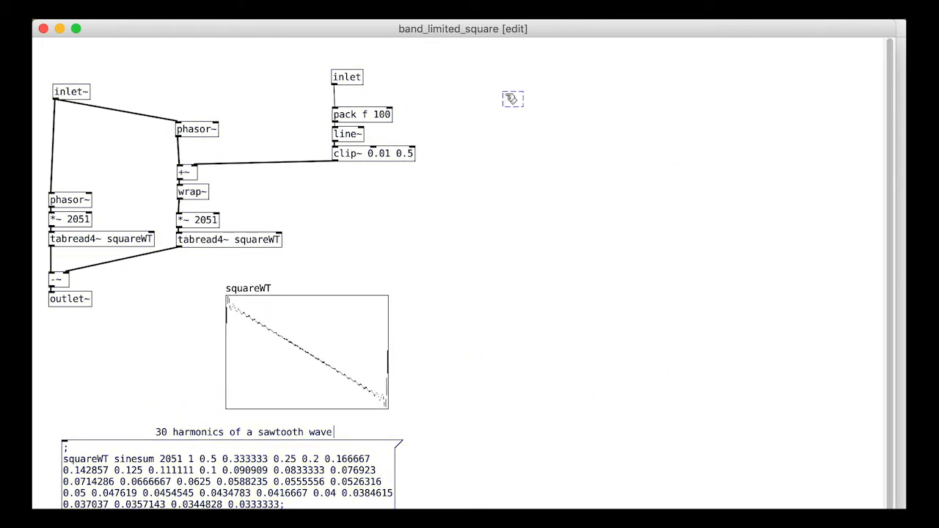
Step: In band_limited_square, add a sig~ 1 'manual (no mod)' input and a 'switch' inlet
click(513, 99)
text(inlet~)
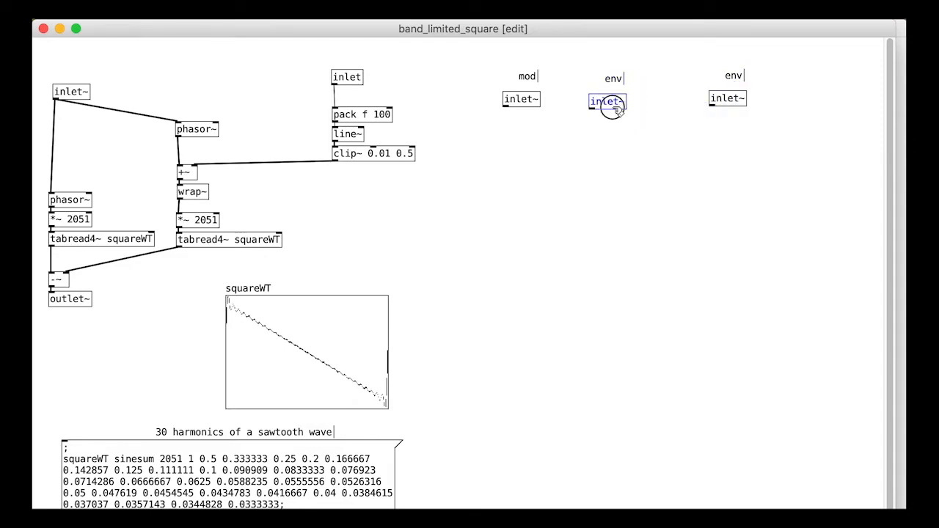
text(sig~ 1)
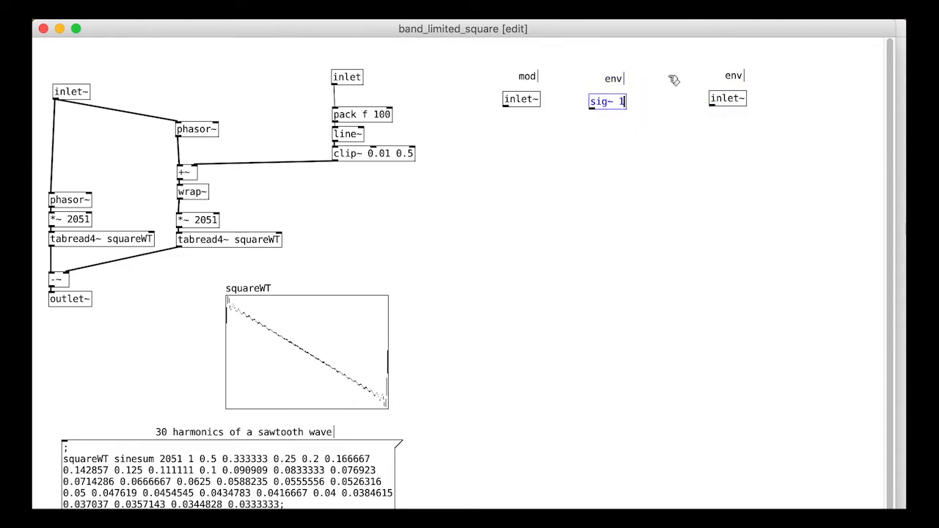
text(manual)
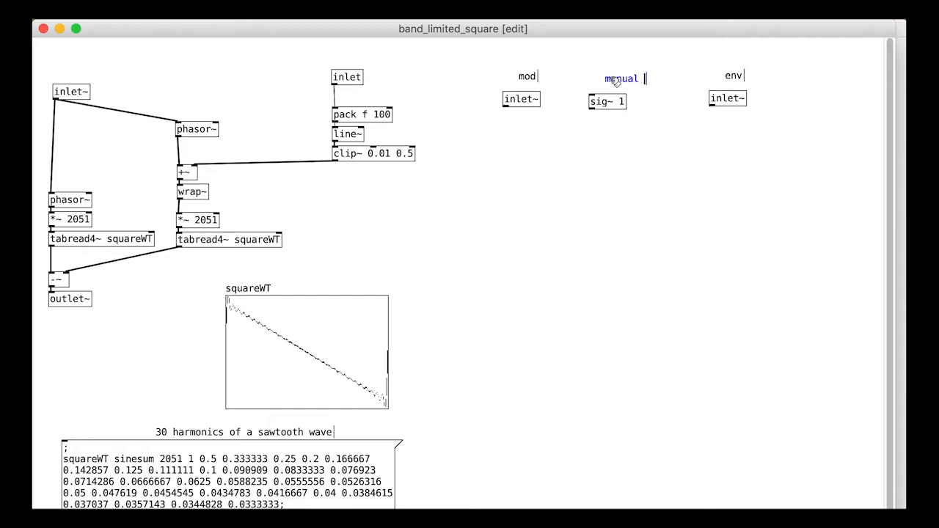
text((no mod))
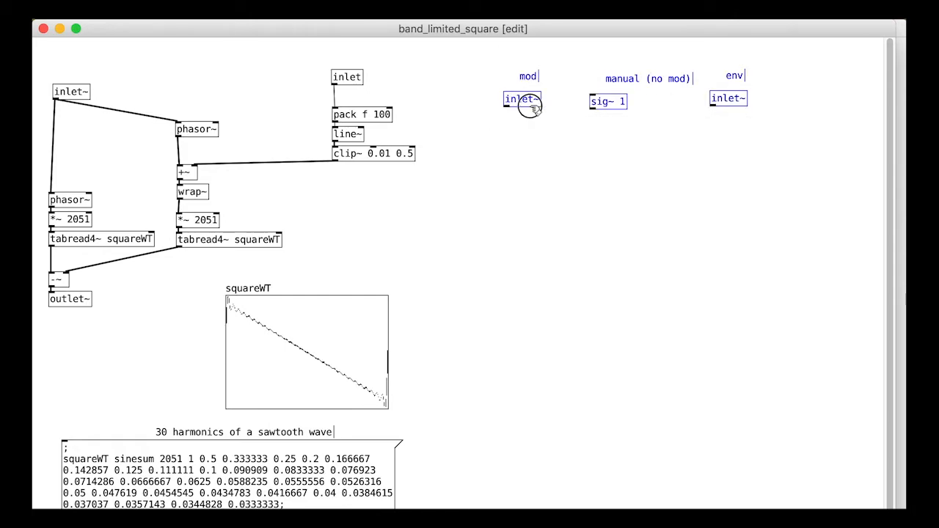
drag(522, 100, 478, 100)
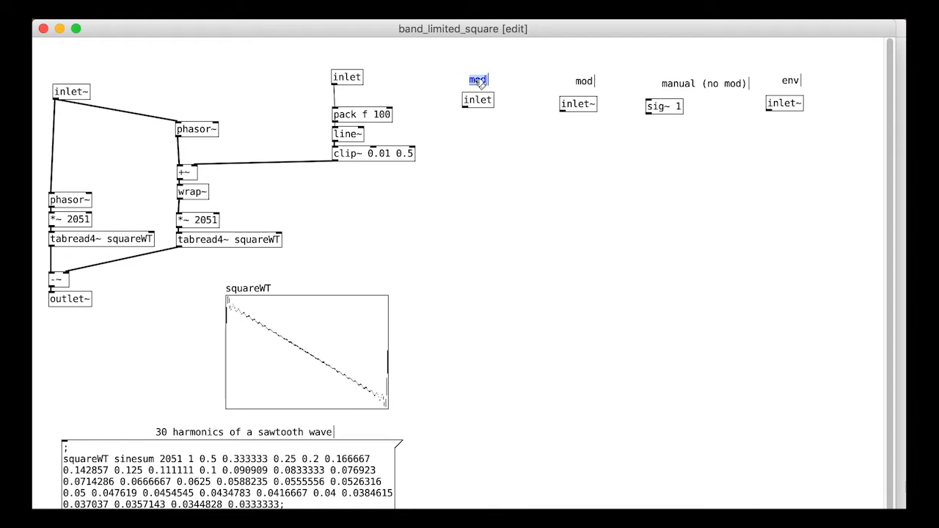
text(switch)
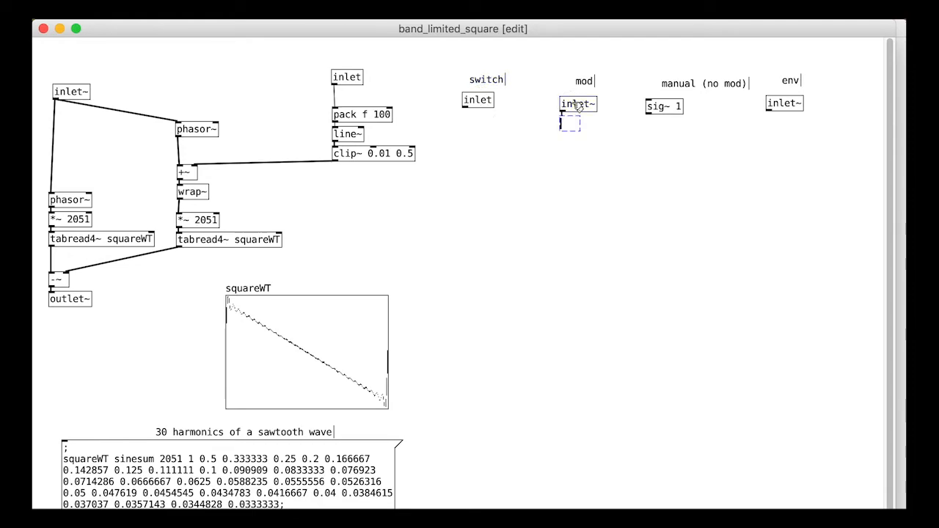
Step: Place a *~ multiplier beneath the mod input
text(*~)
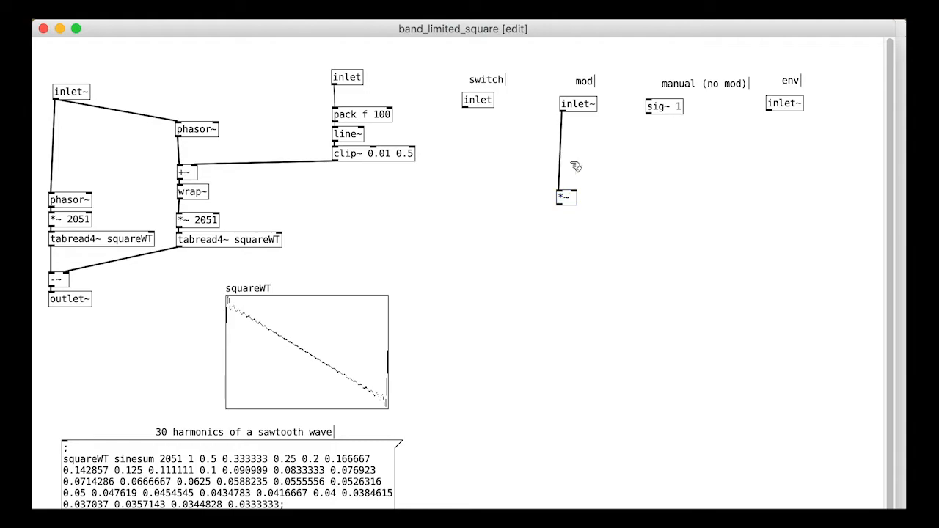
click(575, 168)
text(sel 0 1 2)
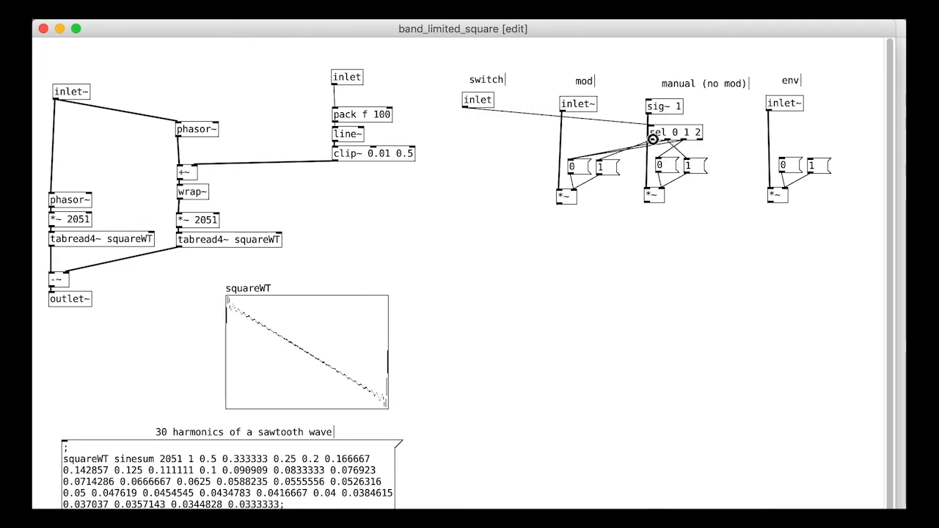
Step: Wire sel 0 1 2 outputs to 0/1 messages gating the mod, manual and env multipliers
drag(663, 132, 799, 129)
text(pd swit)
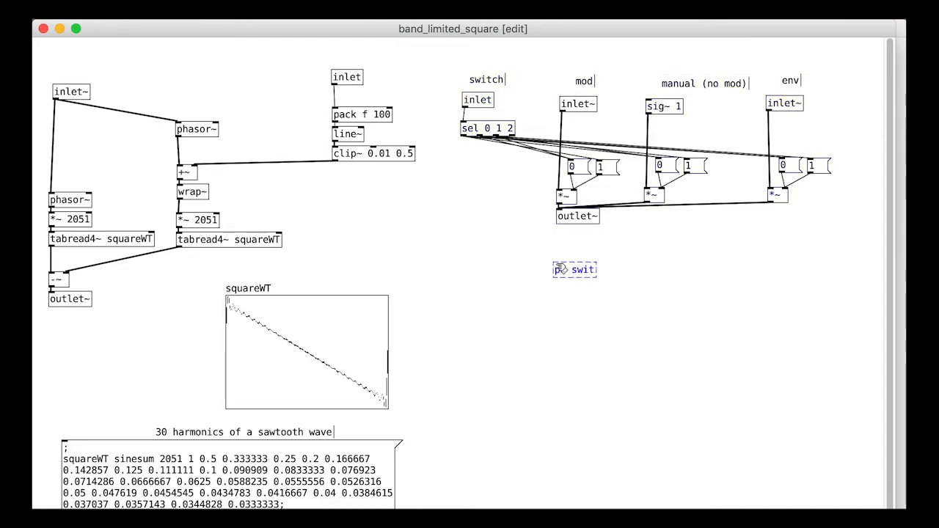
Step: Pack the gating logic into pd switcher and connect the switch and mod inputs to its inlets
double_click(586, 270)
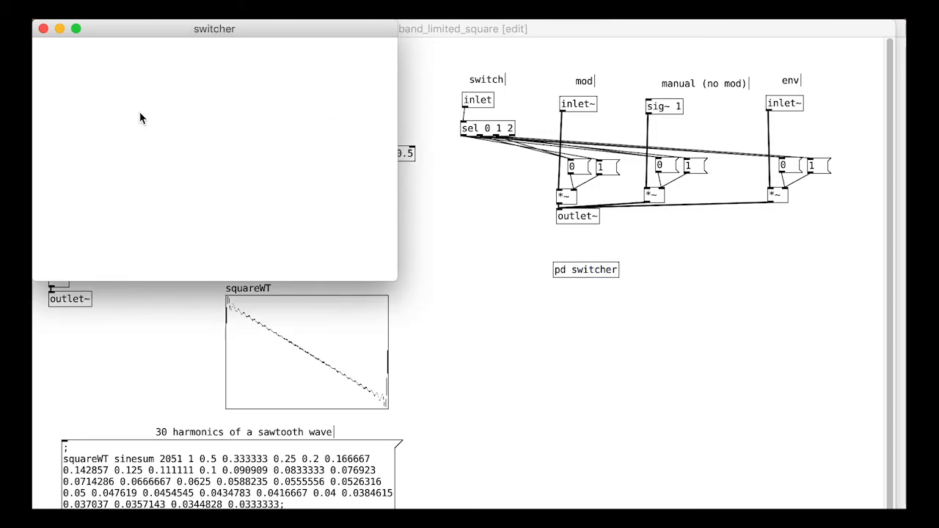
mouse_move(391, 282)
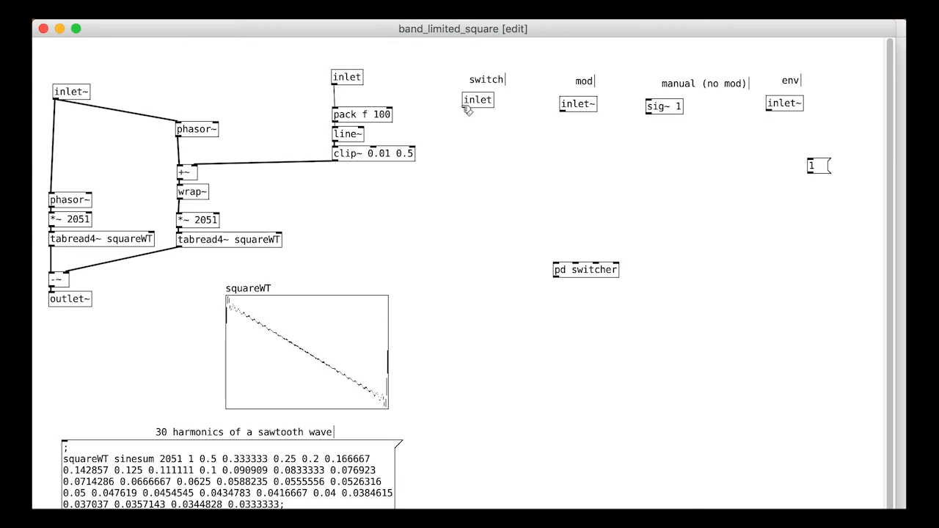
drag(467, 109, 560, 264)
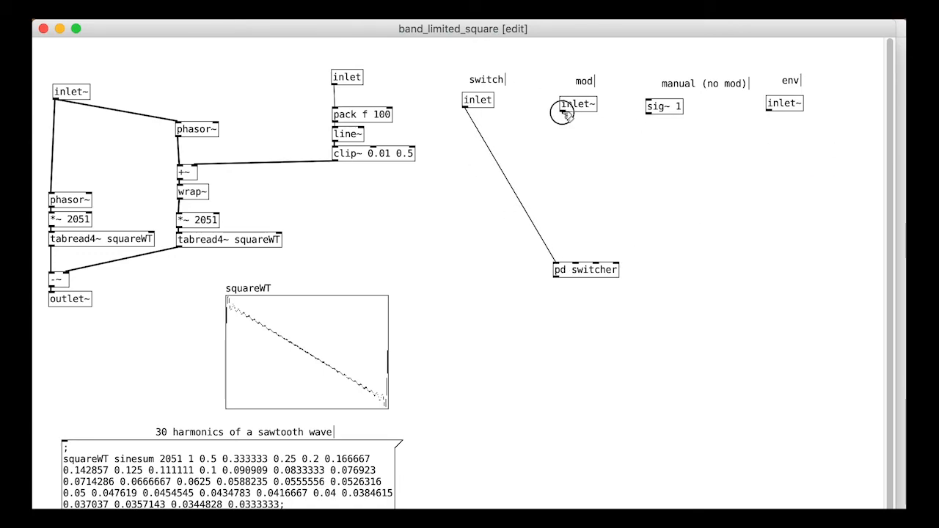
drag(586, 270, 561, 159)
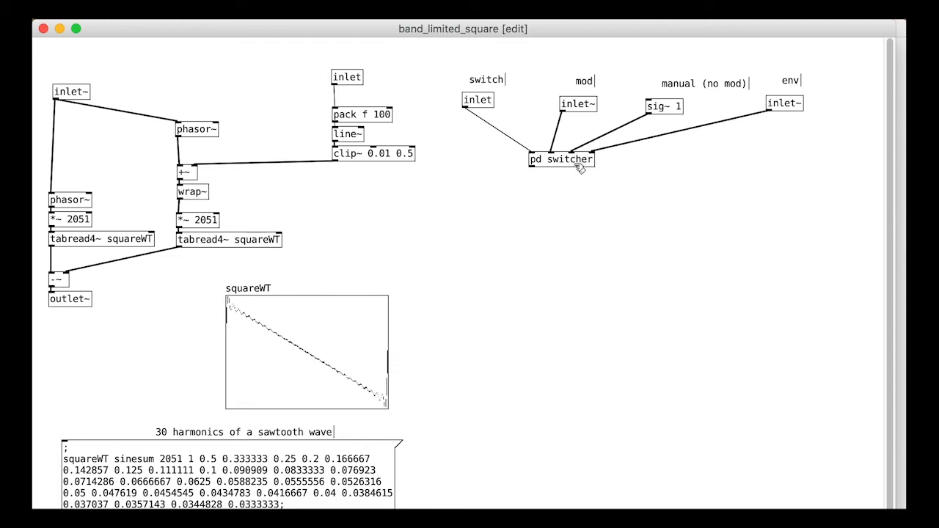
drag(372, 155, 372, 194)
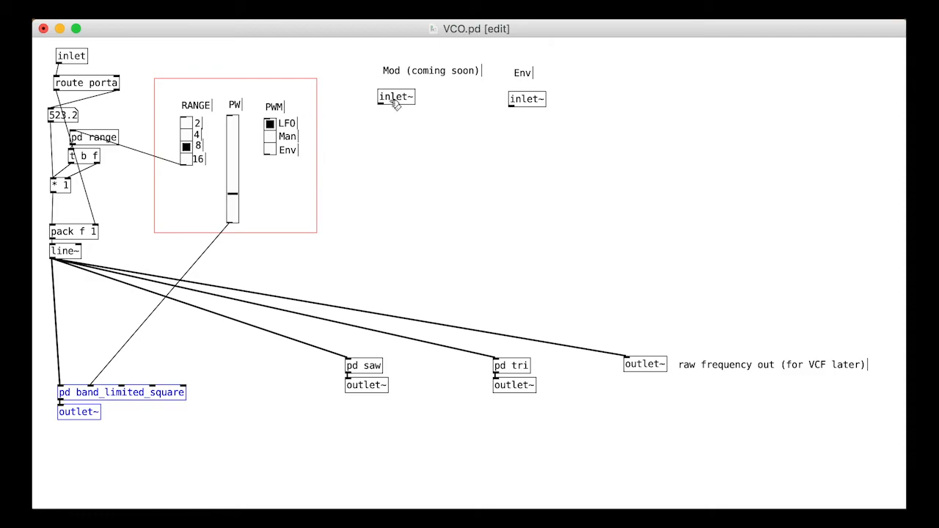
Step: Move the Mod inlet~ and its comment down beside pd band_limited_square
drag(396, 97, 223, 345)
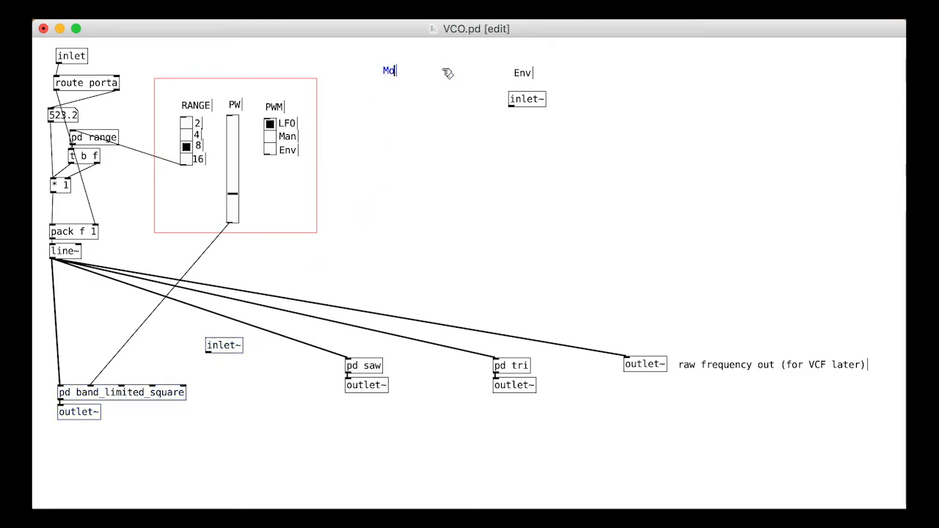
drag(389, 70, 208, 328)
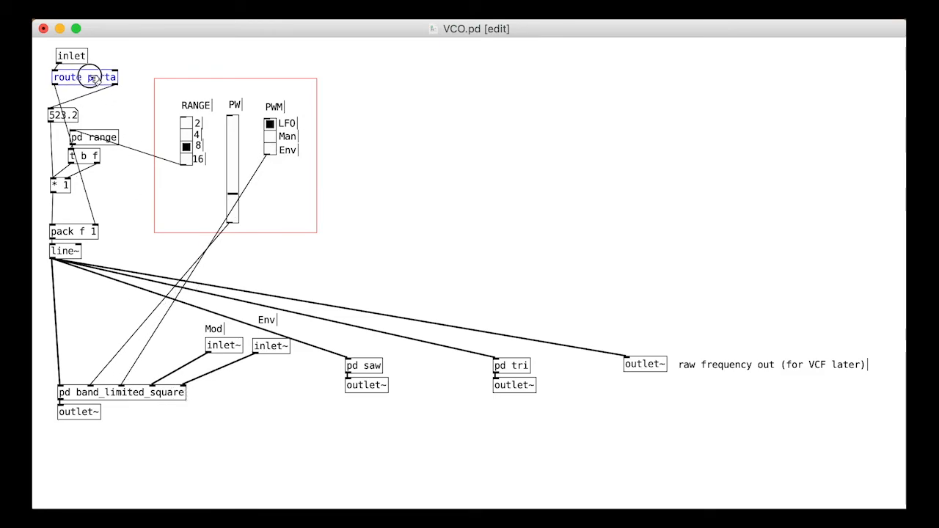
Step: Change [route porta] into [route porta range pw mode] and commit the edit
click(70, 56)
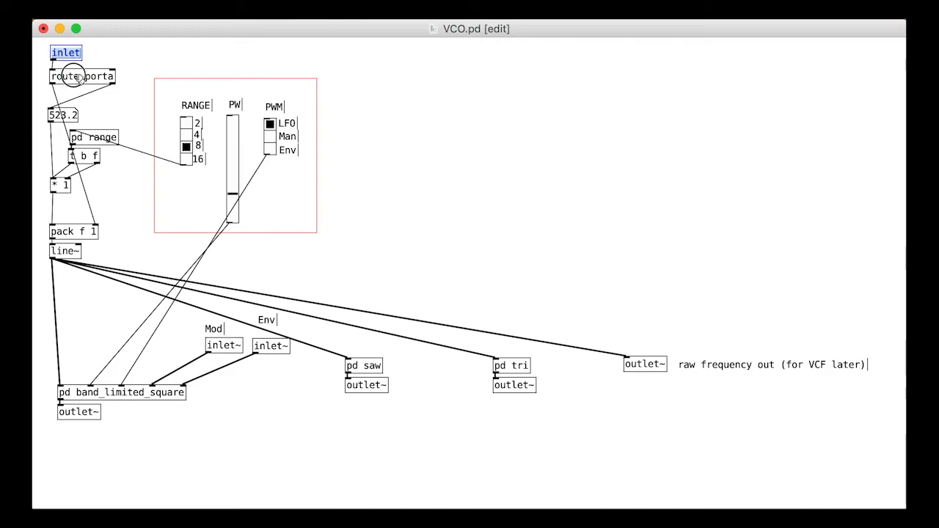
click(82, 77)
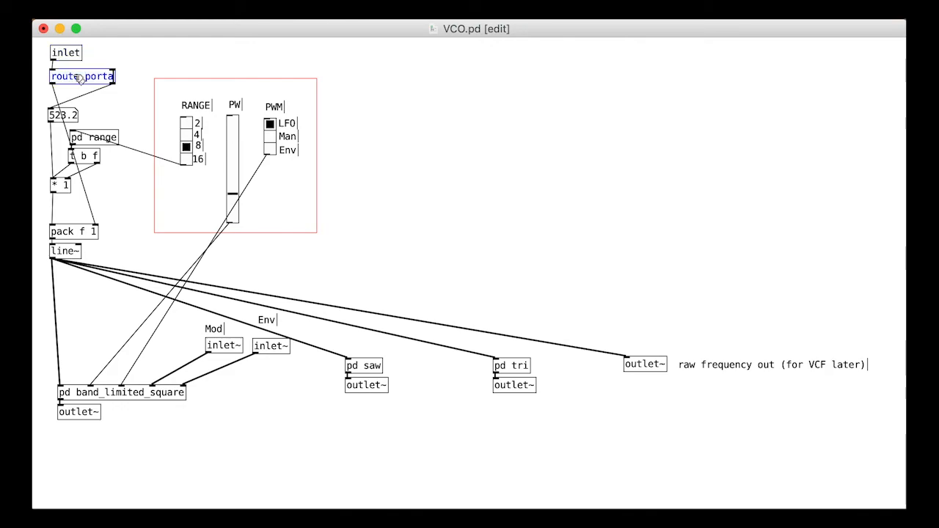
text(range pw)
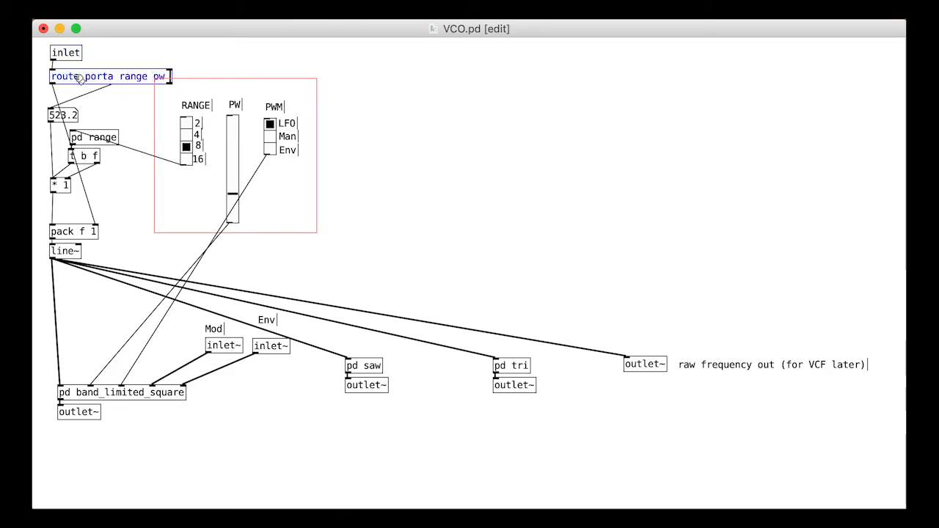
text(mode)
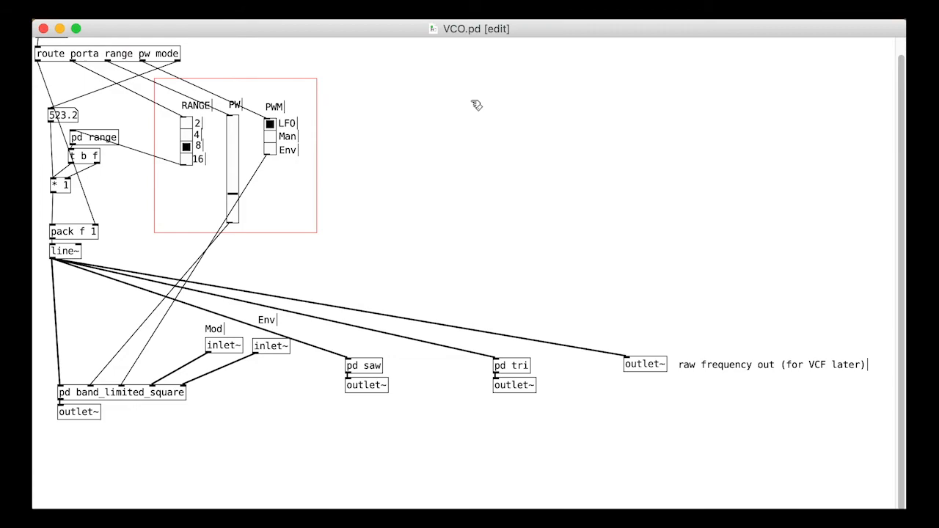
click(402, 96)
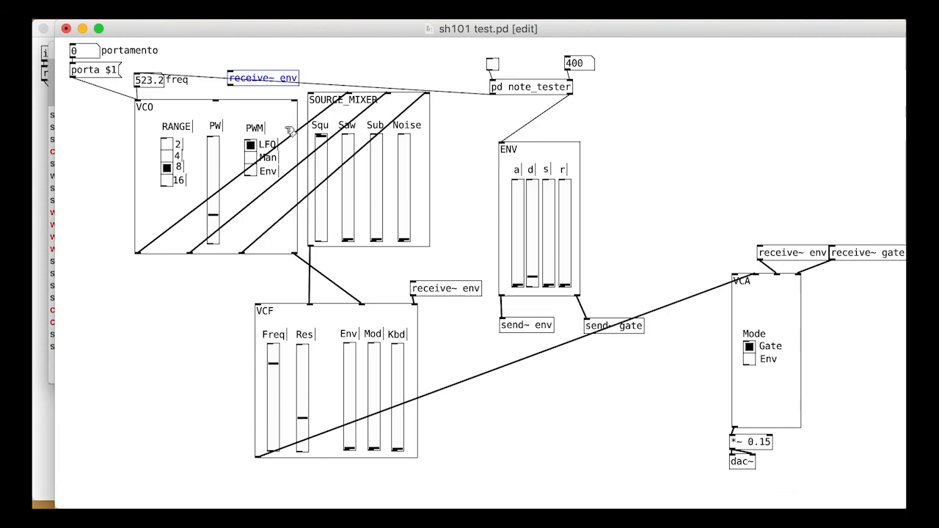
mouse_move(557, 70)
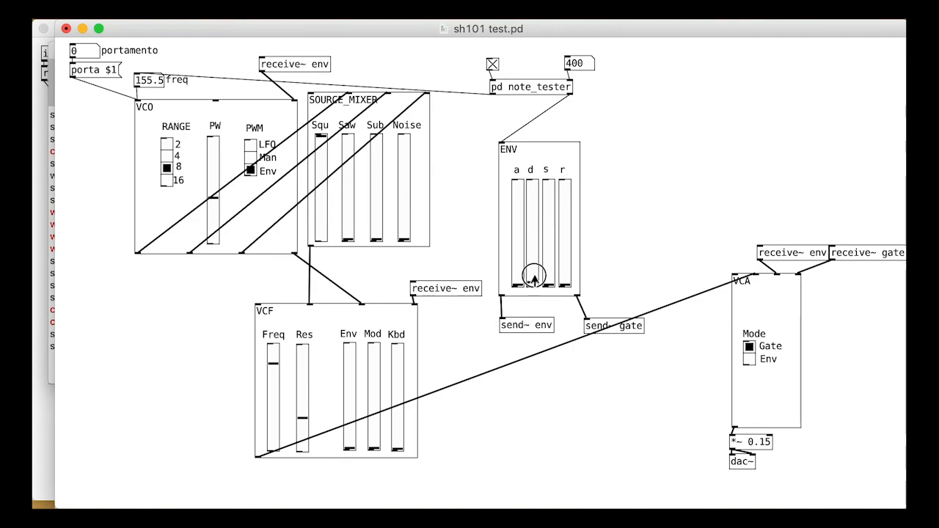
Step: Adjust an ENV stage slider and switch the VCA Mode radio to Env
drag(534, 277, 534, 236)
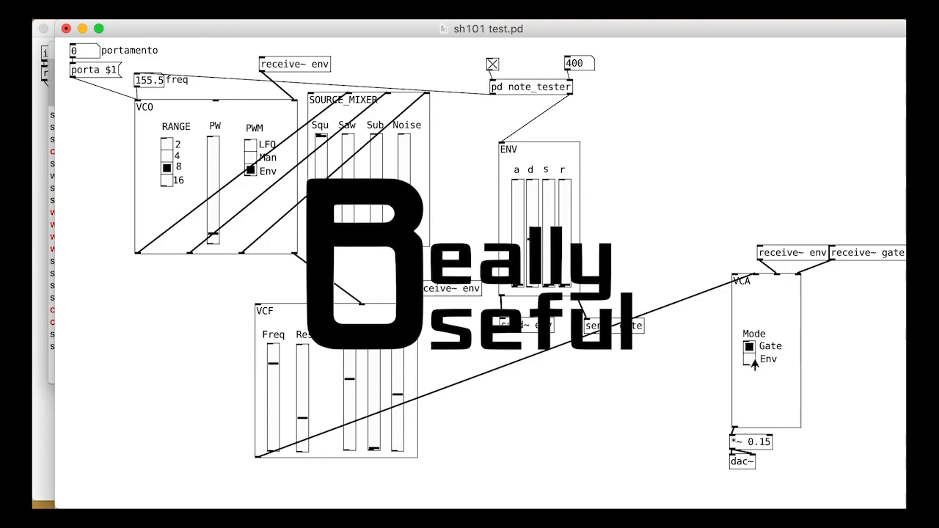
click(749, 358)
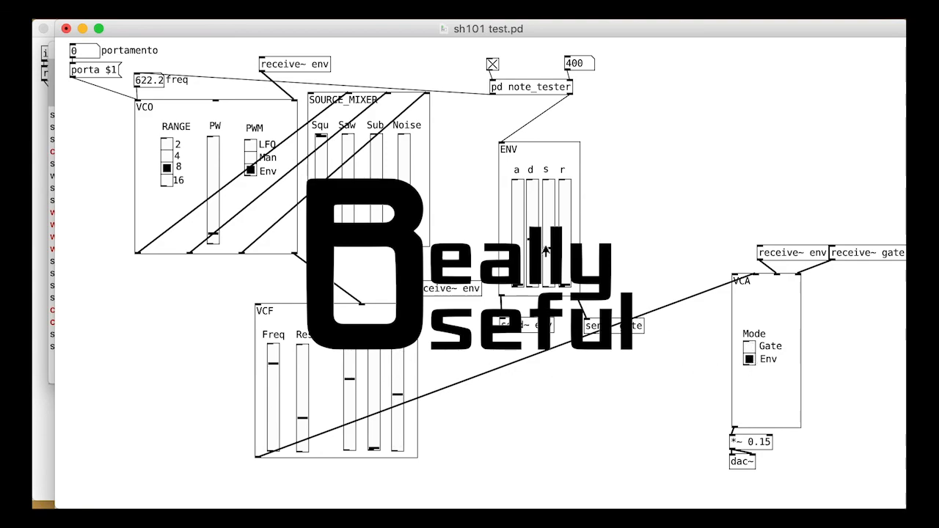